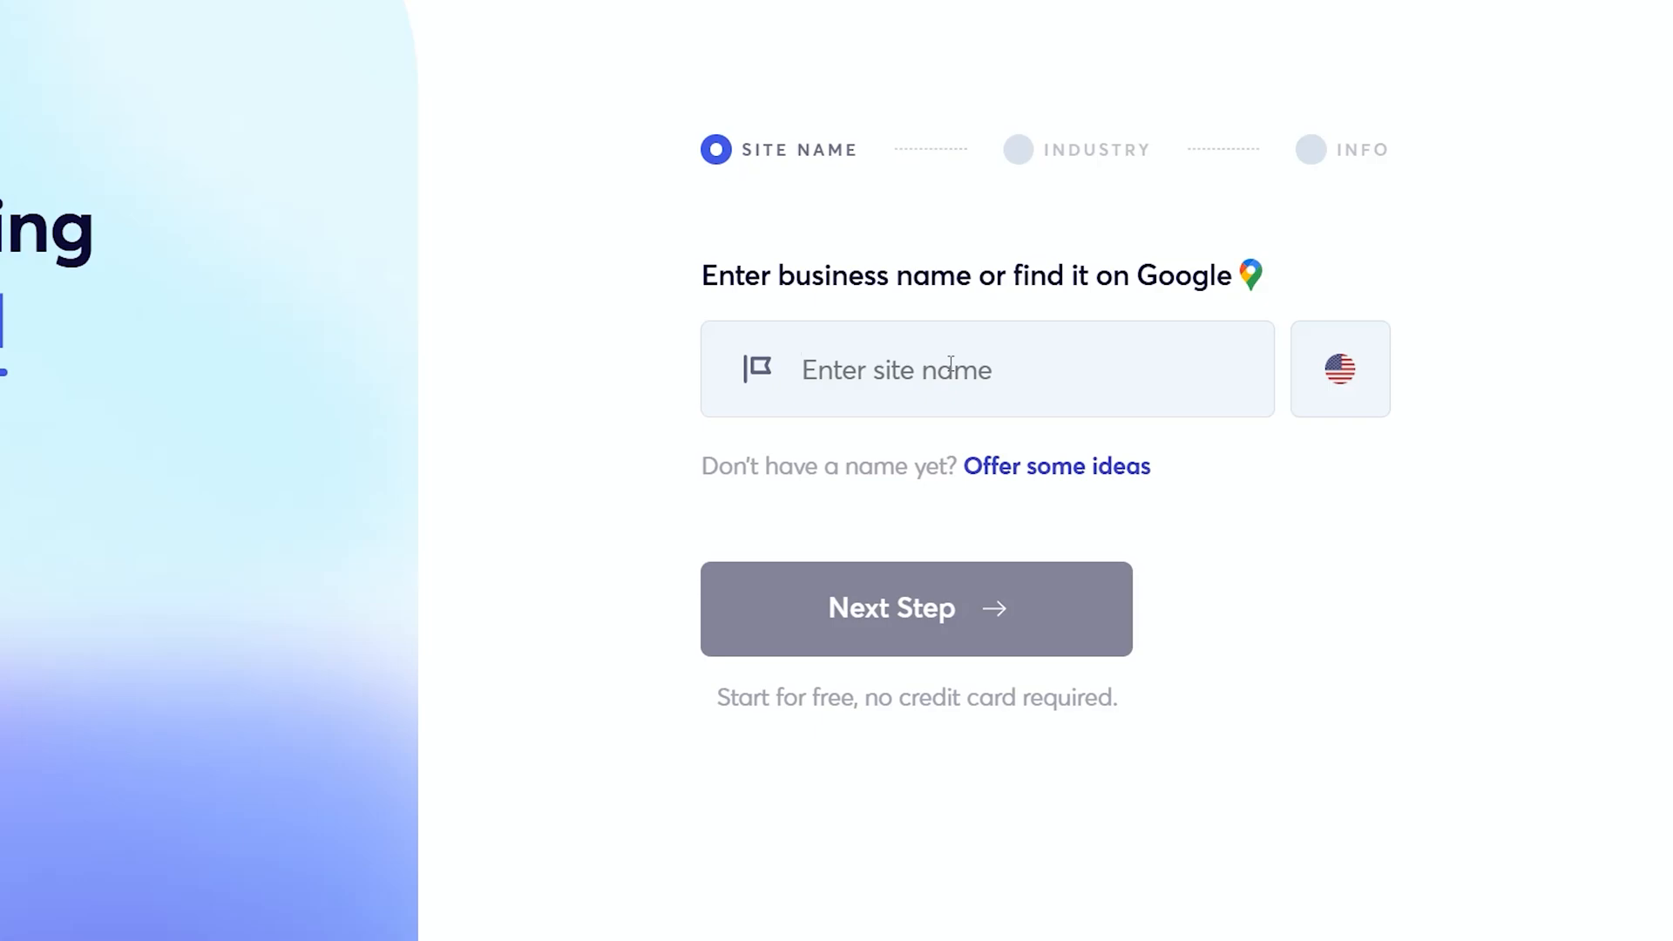
Enter 'La' as the site name, pick the La Pineta Stellenbosch listing and build the website
type("La Pineta R44, Stellenbosch NU,")
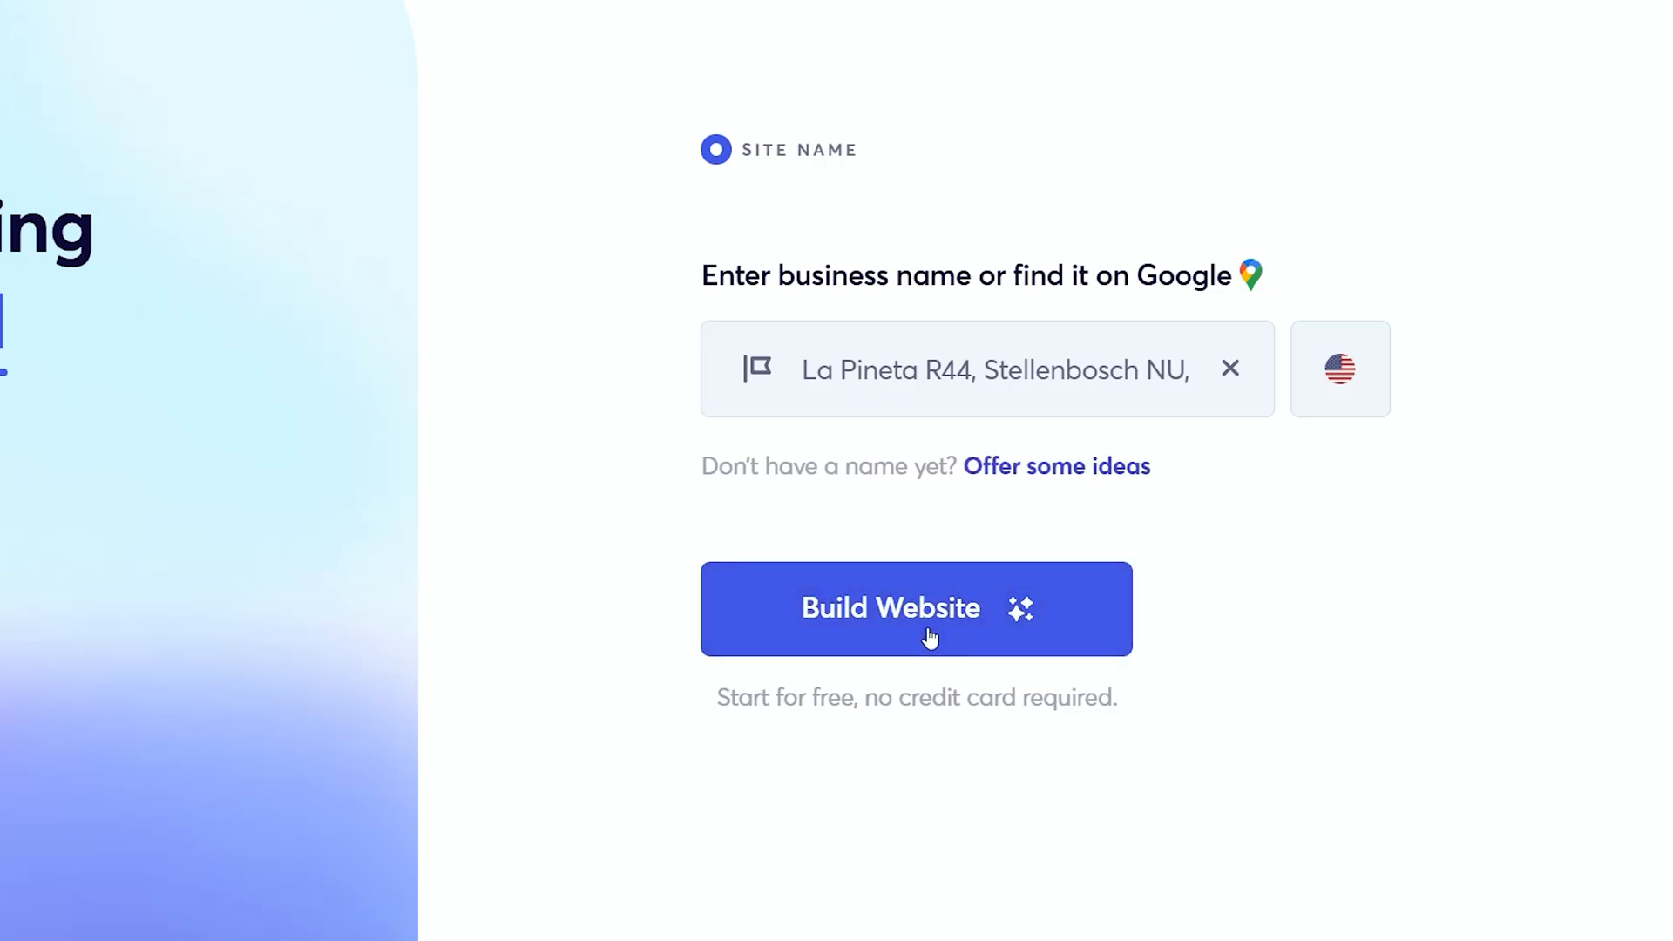
left_click(915, 609)
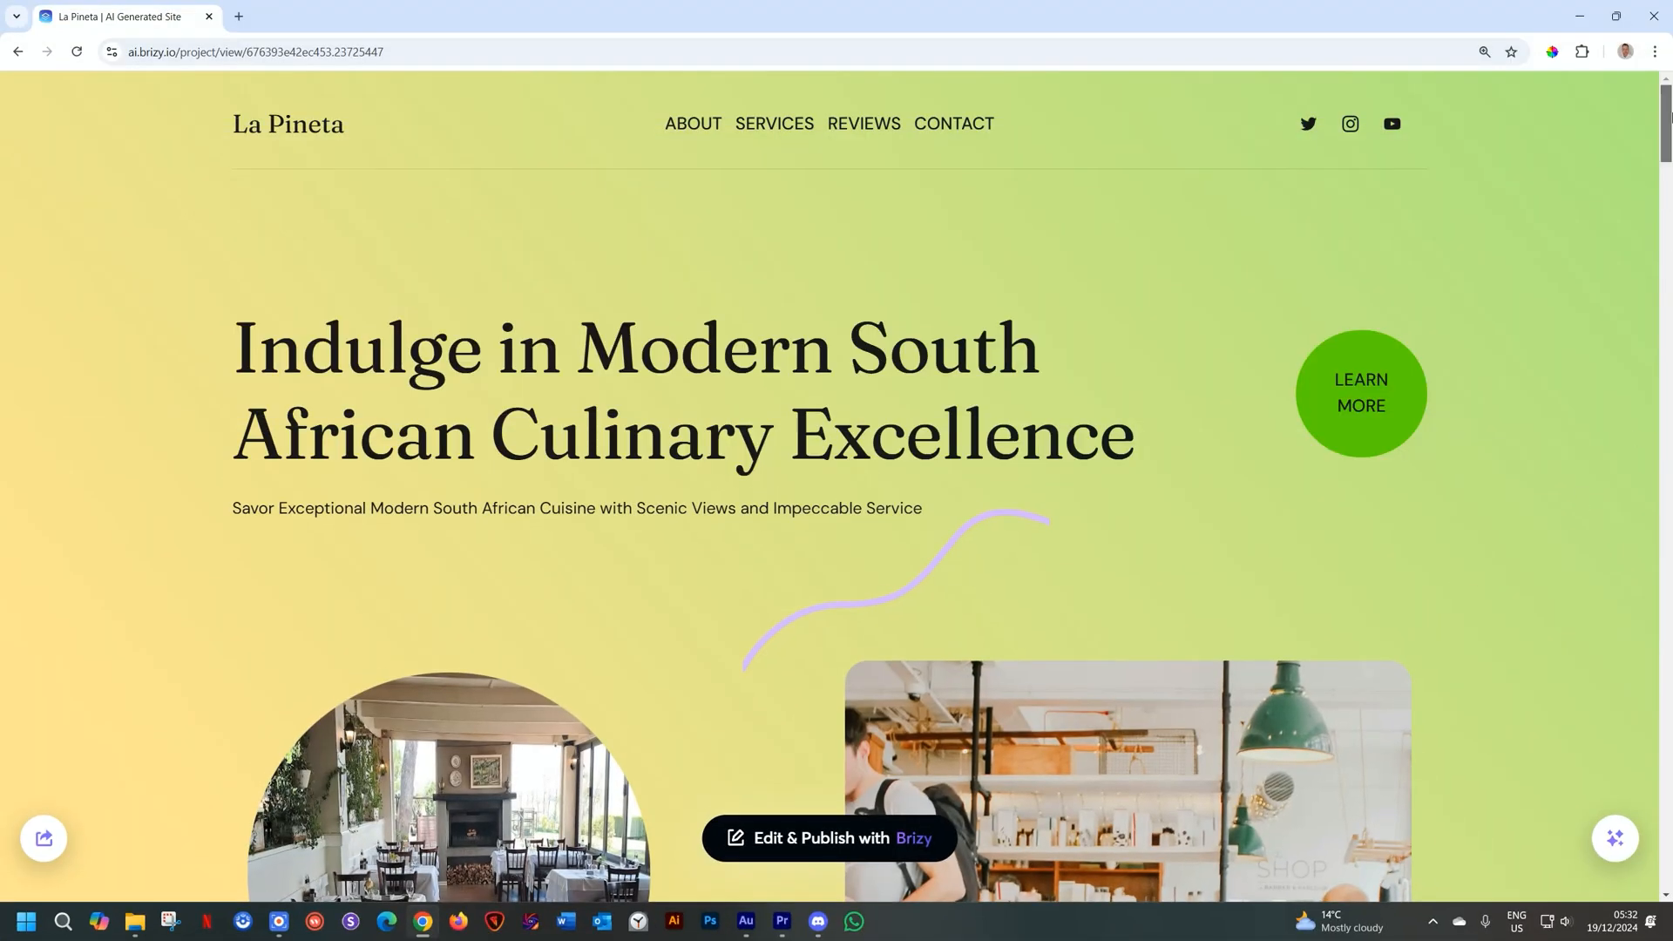
Scroll through the generated La Pineta site's sections, including service highlights and Table Mountain dining
scroll("down", 3)
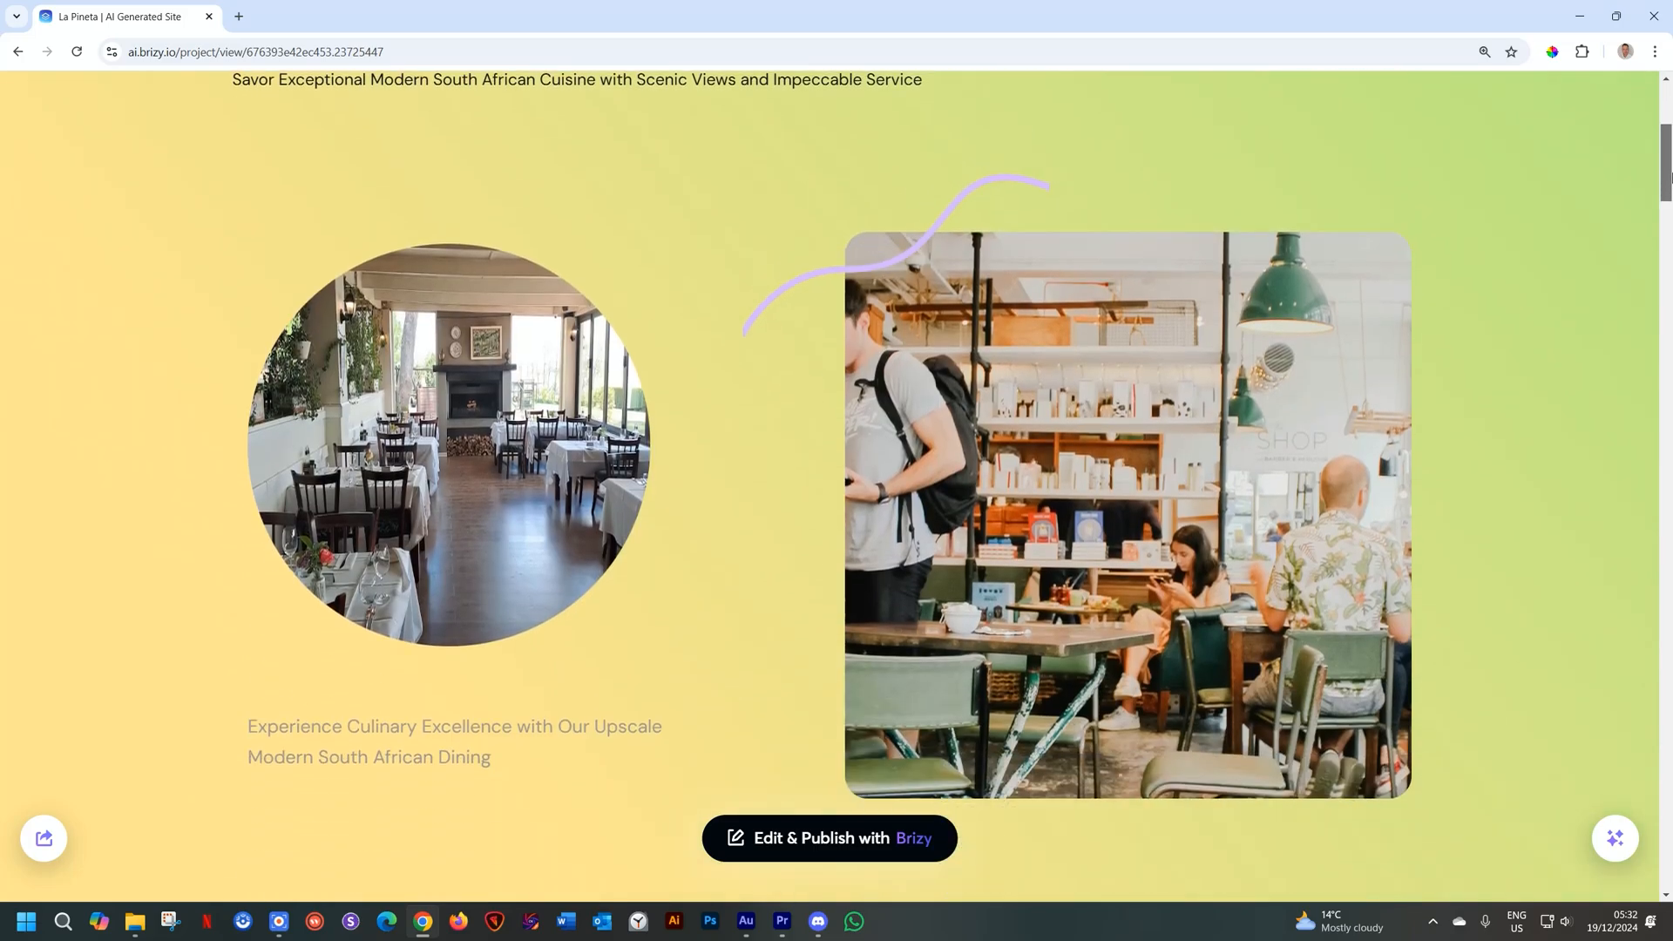
scroll("down", 3)
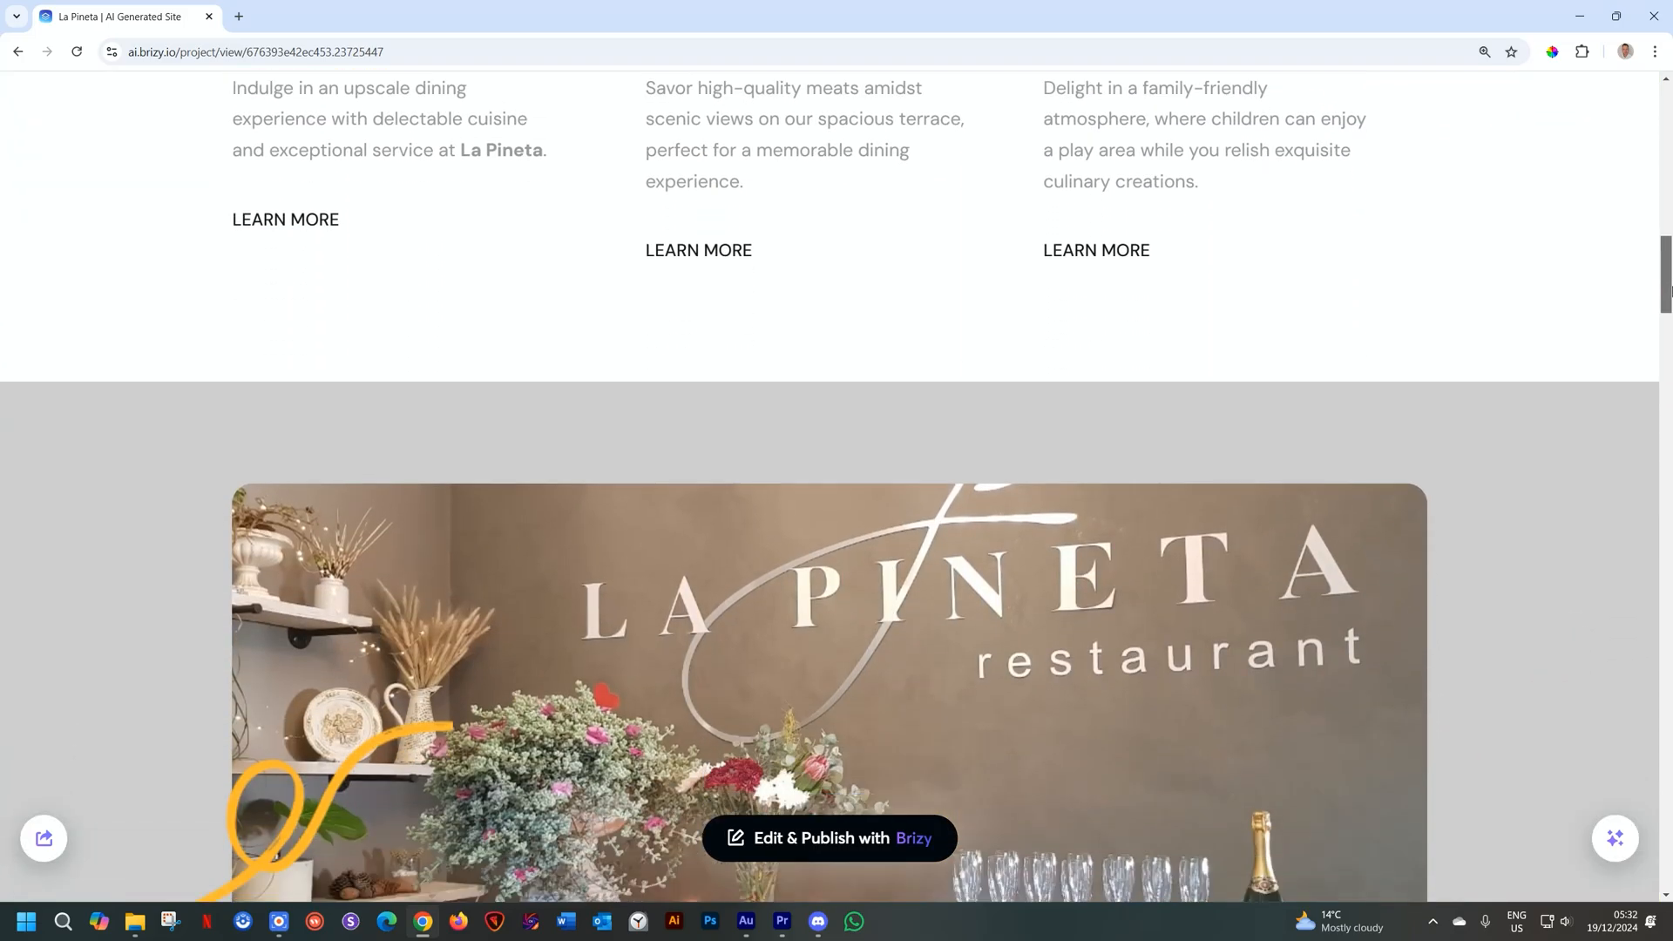
scroll("down", 3)
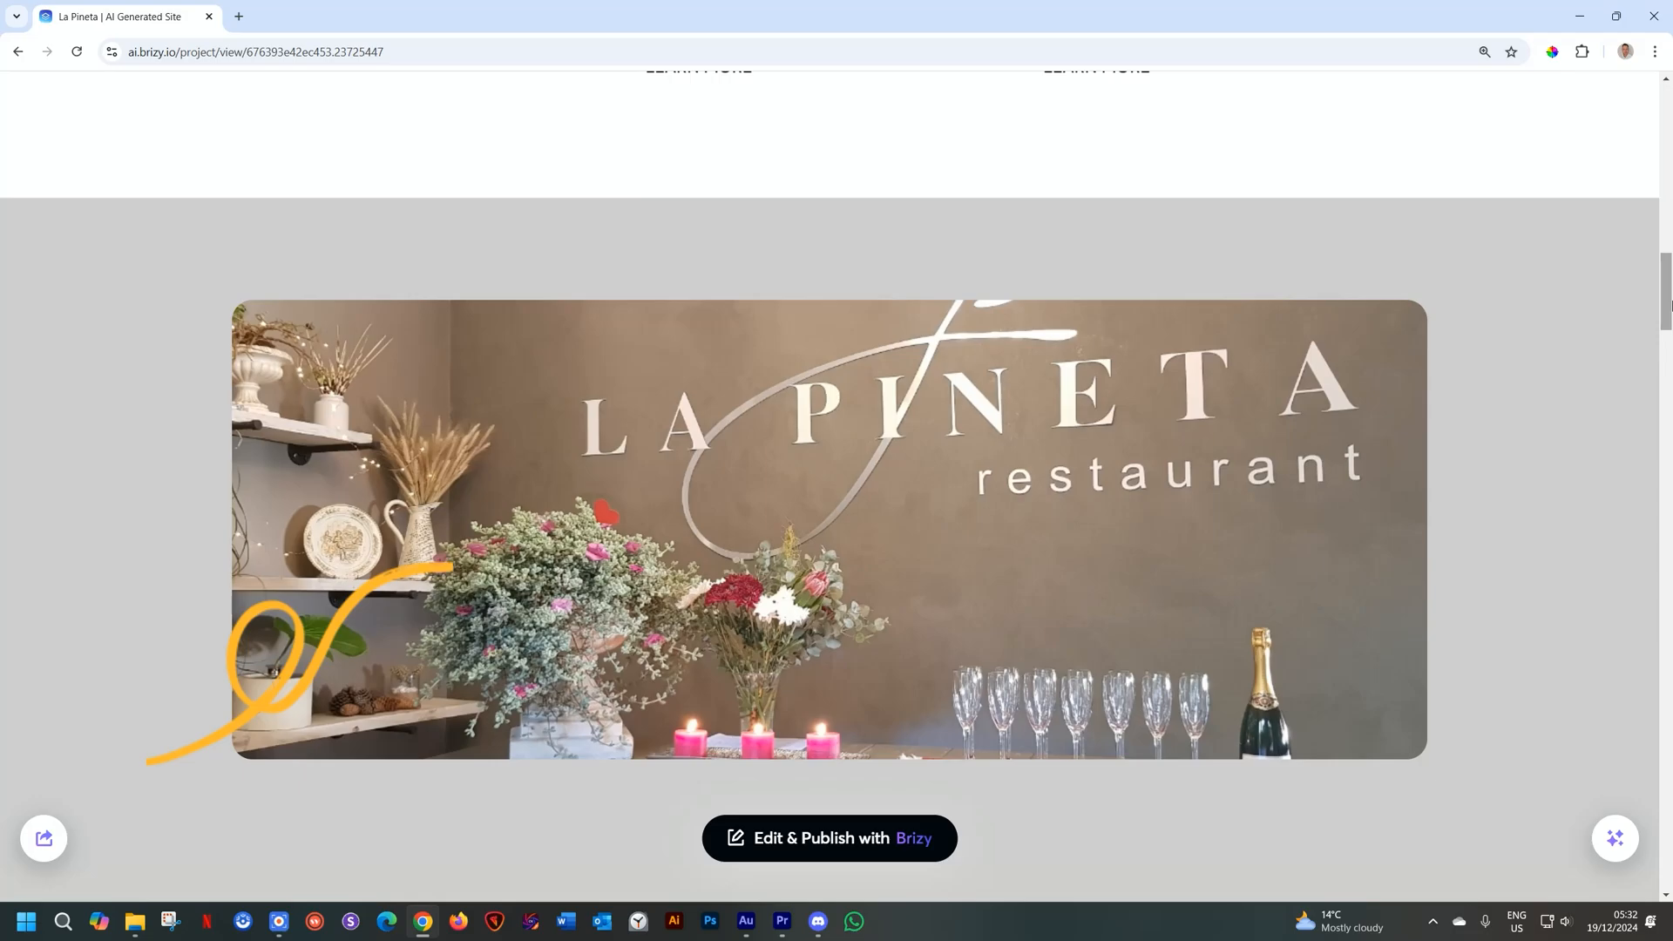
scroll("down", 3)
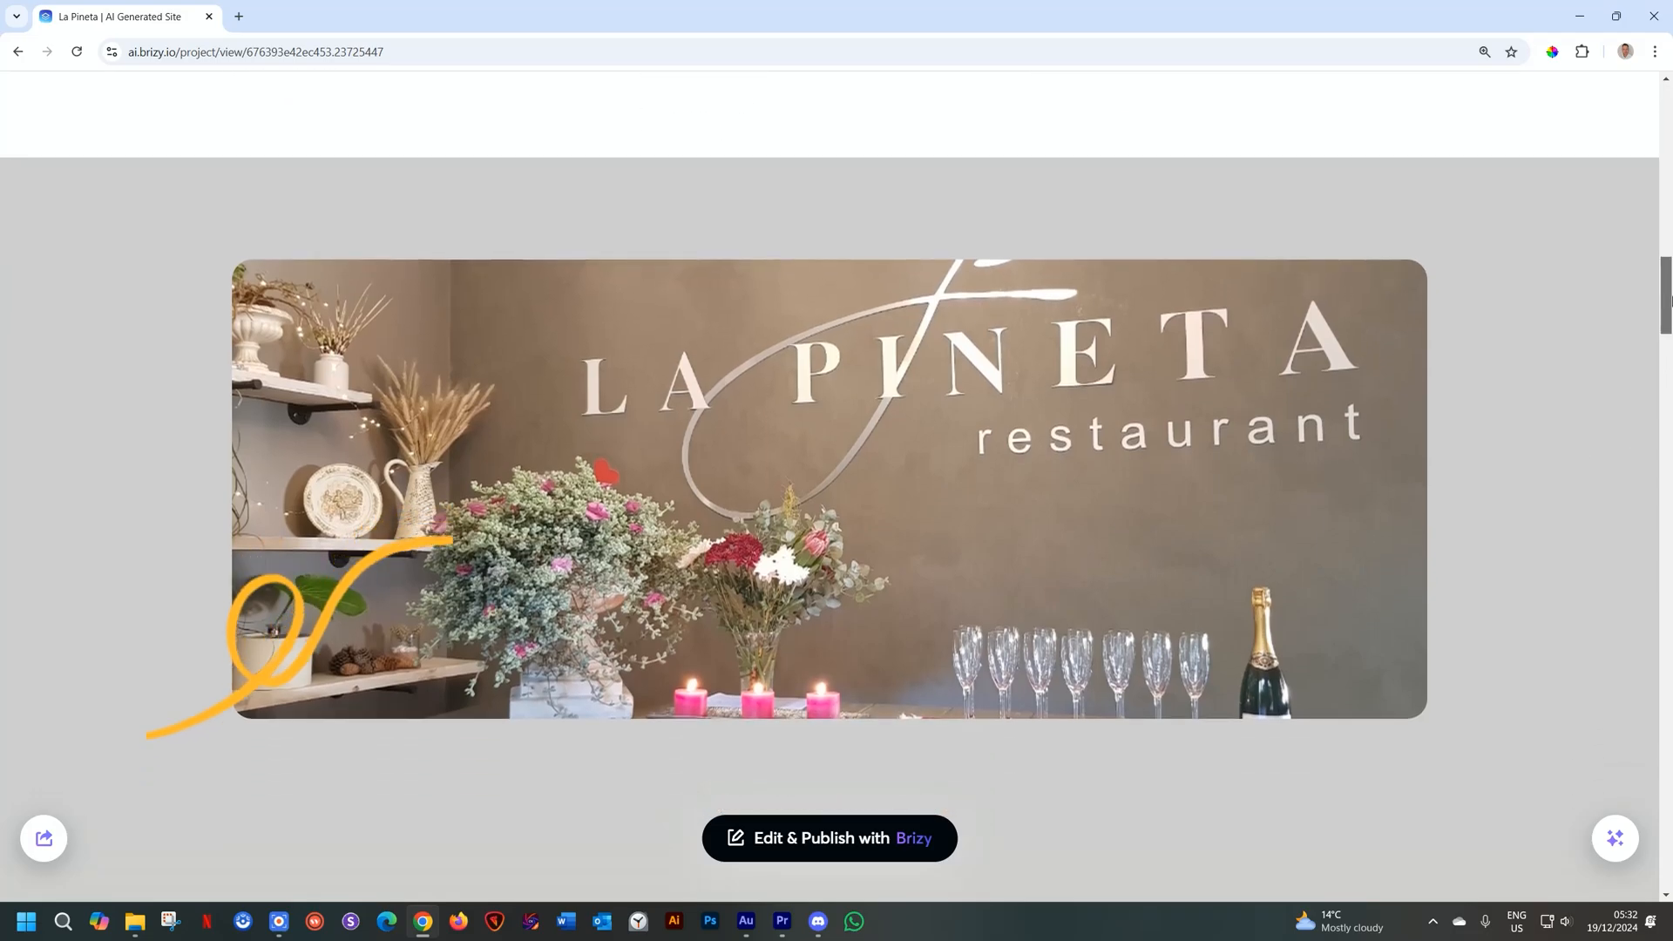
scroll("down", 3)
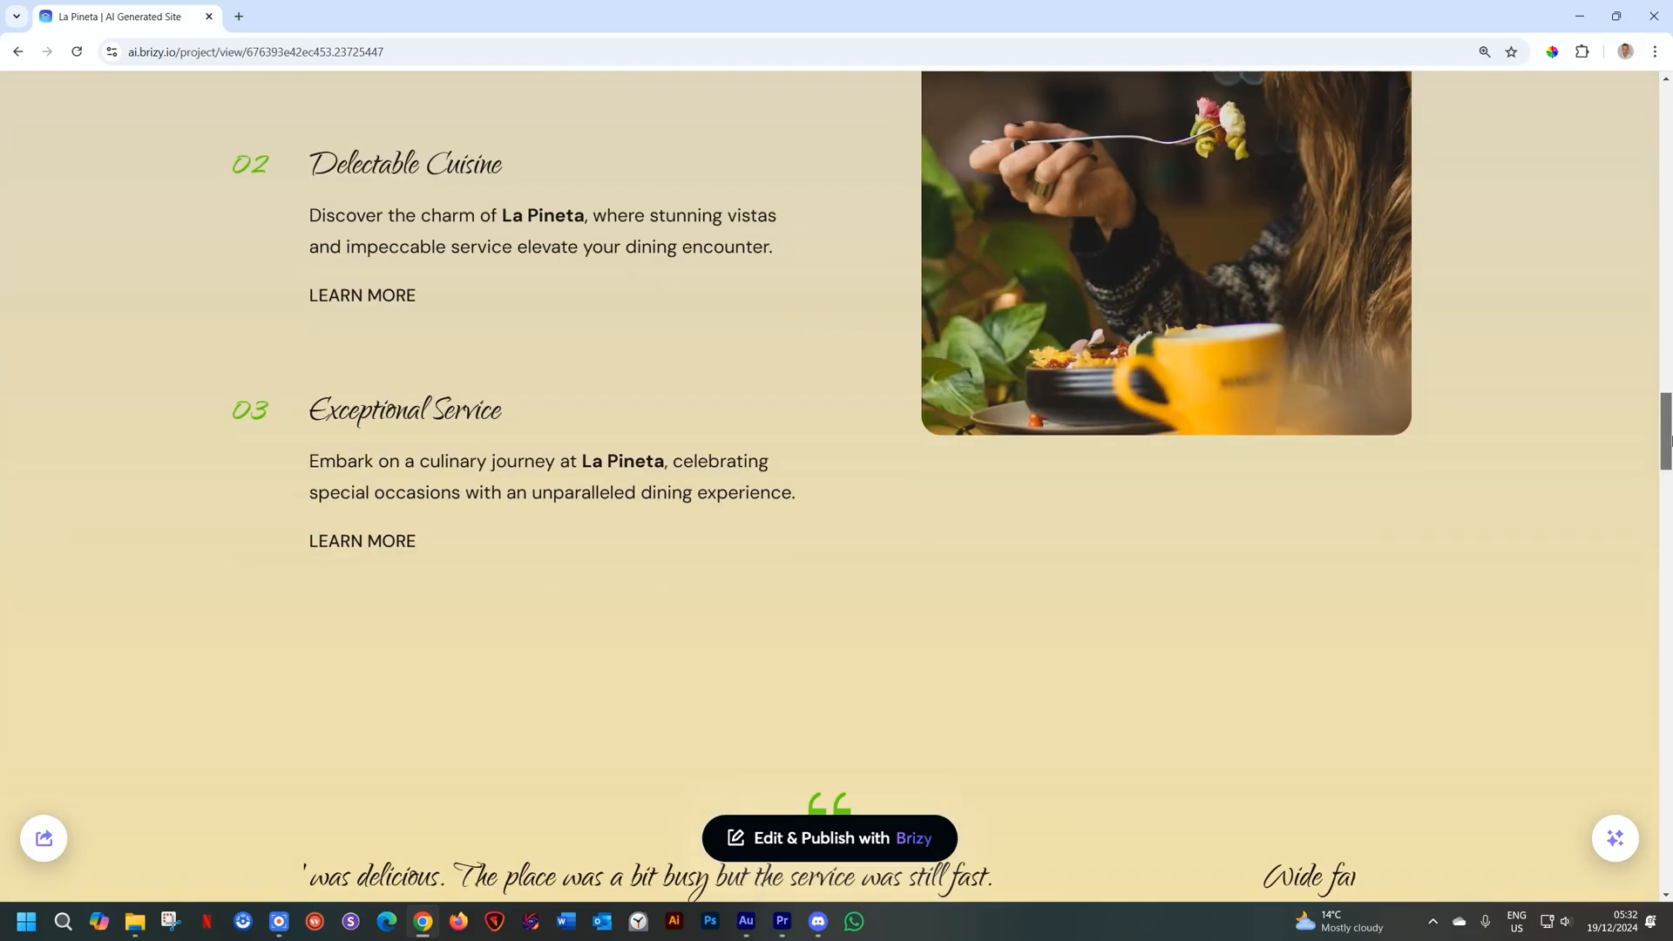
scroll("down", 3)
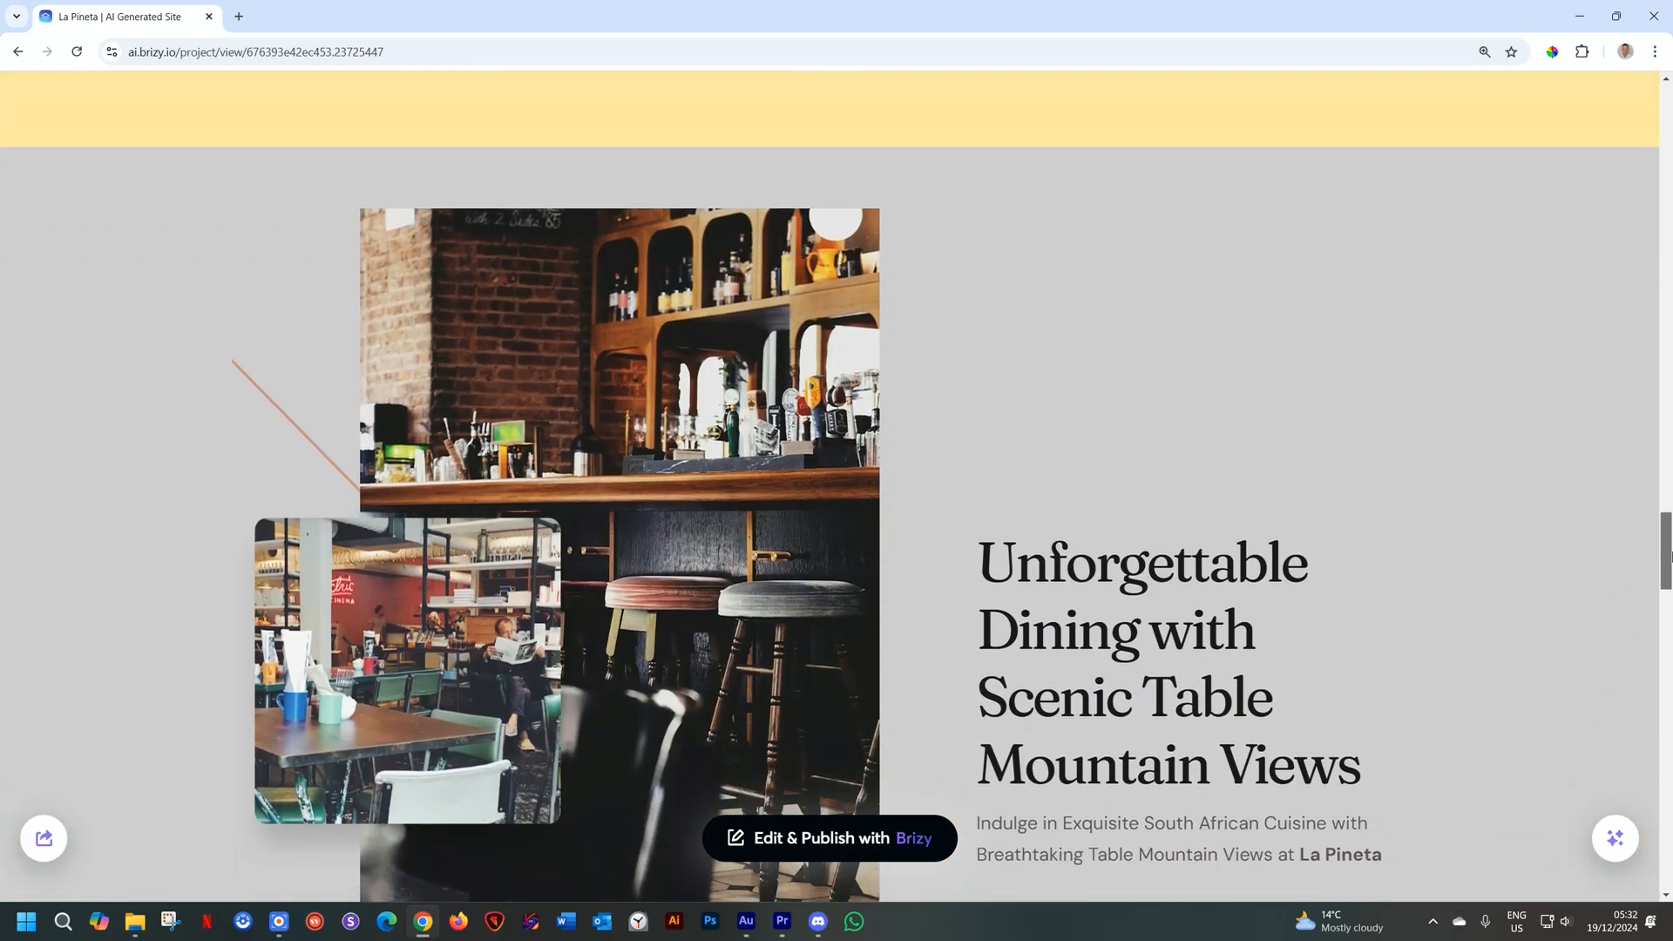
scroll("down", 3)
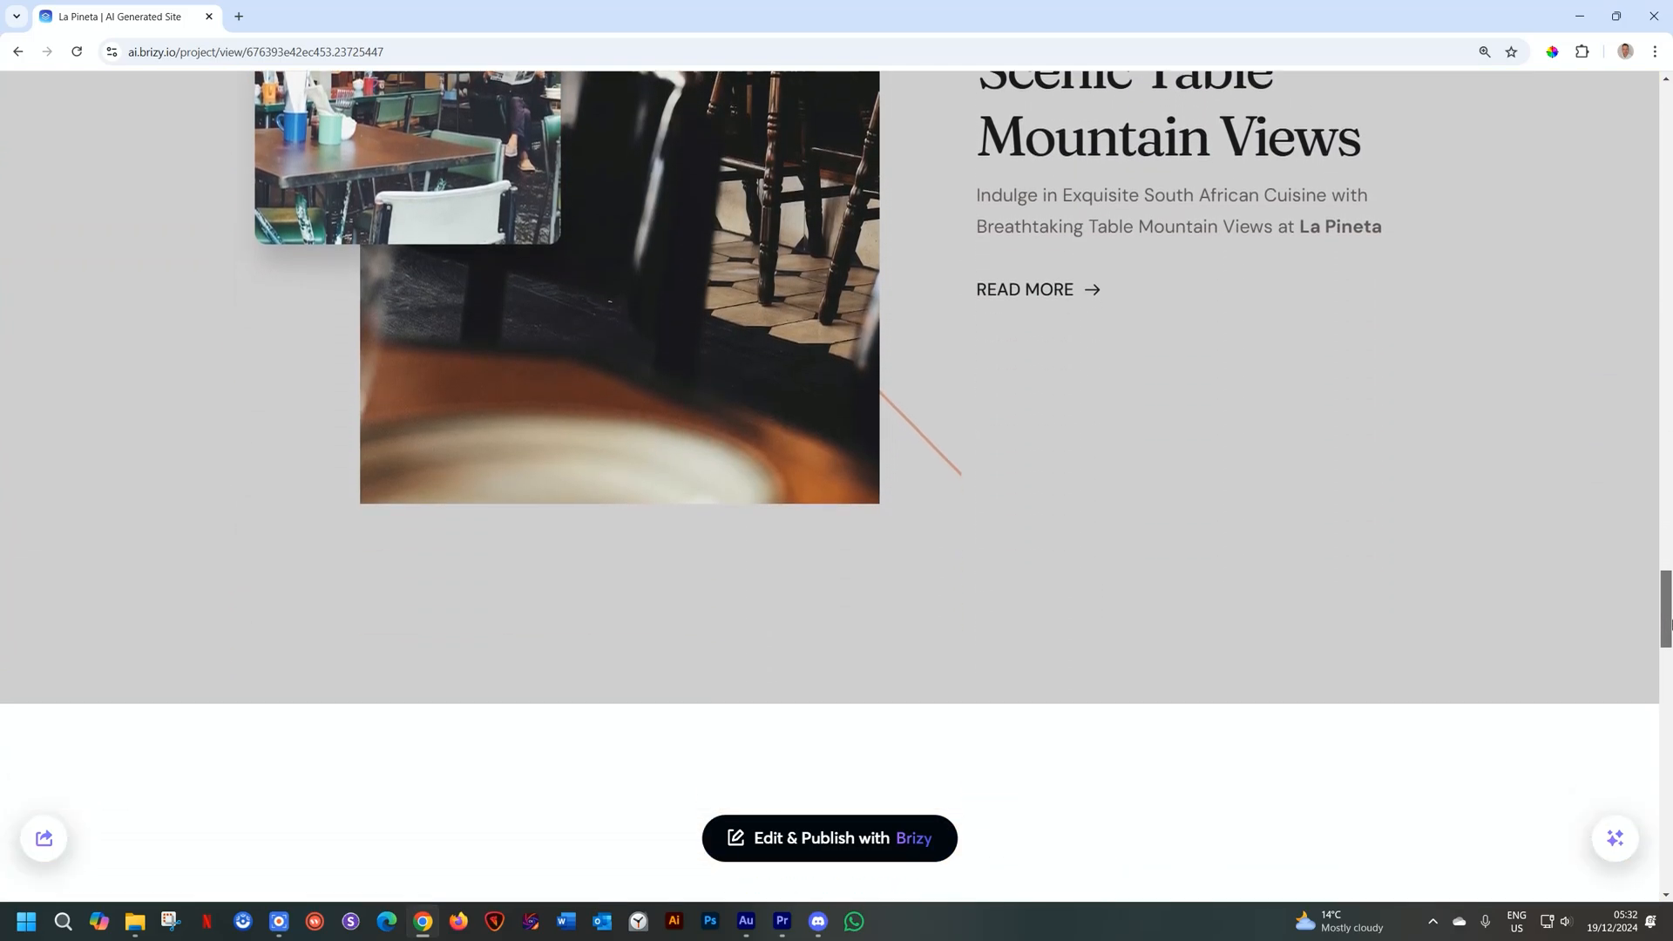
scroll("down", 3)
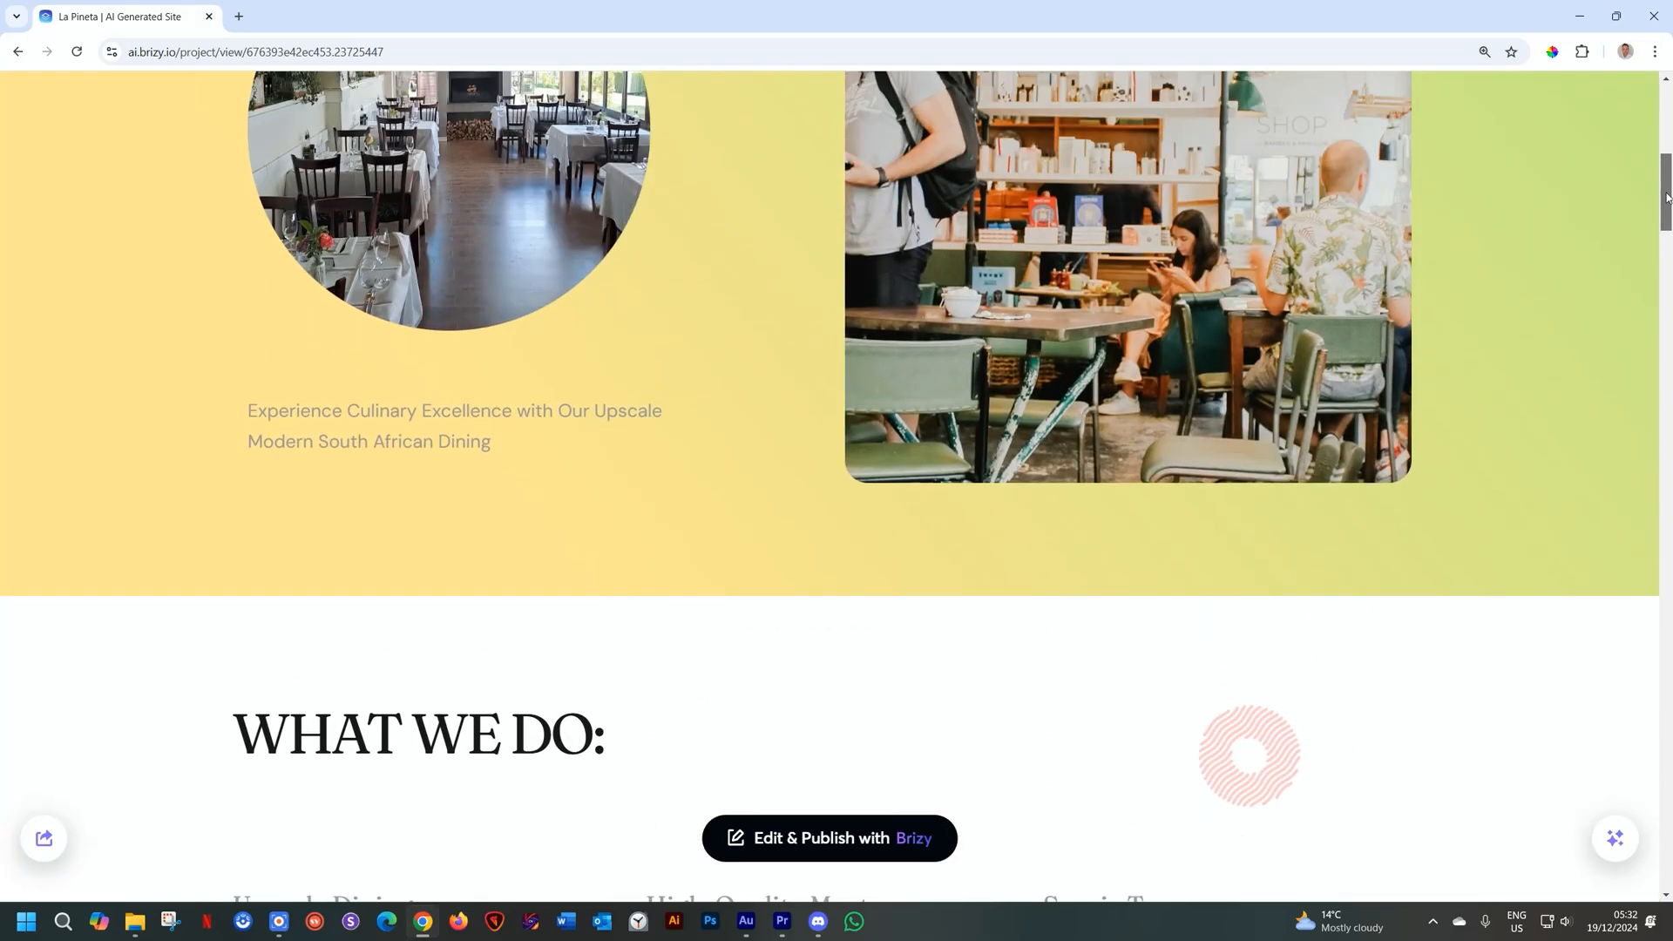
View the teal-and-orange variation and create an editable project via Edit & Publish with Brizy
scroll("up", 3)
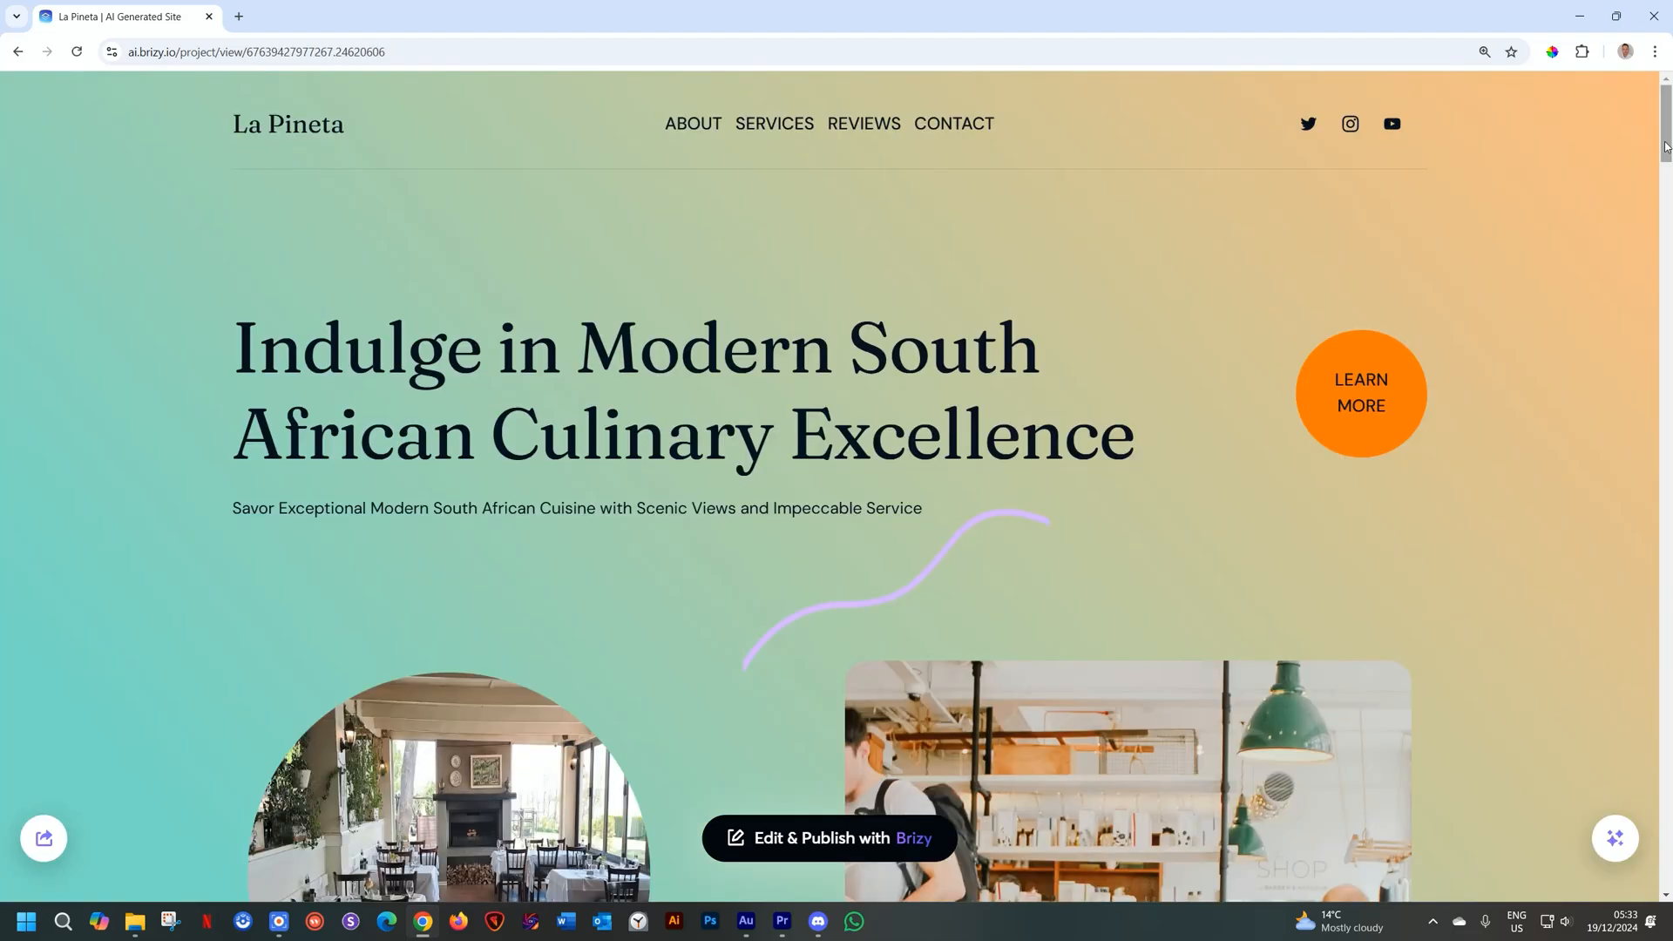
scroll("down", 3)
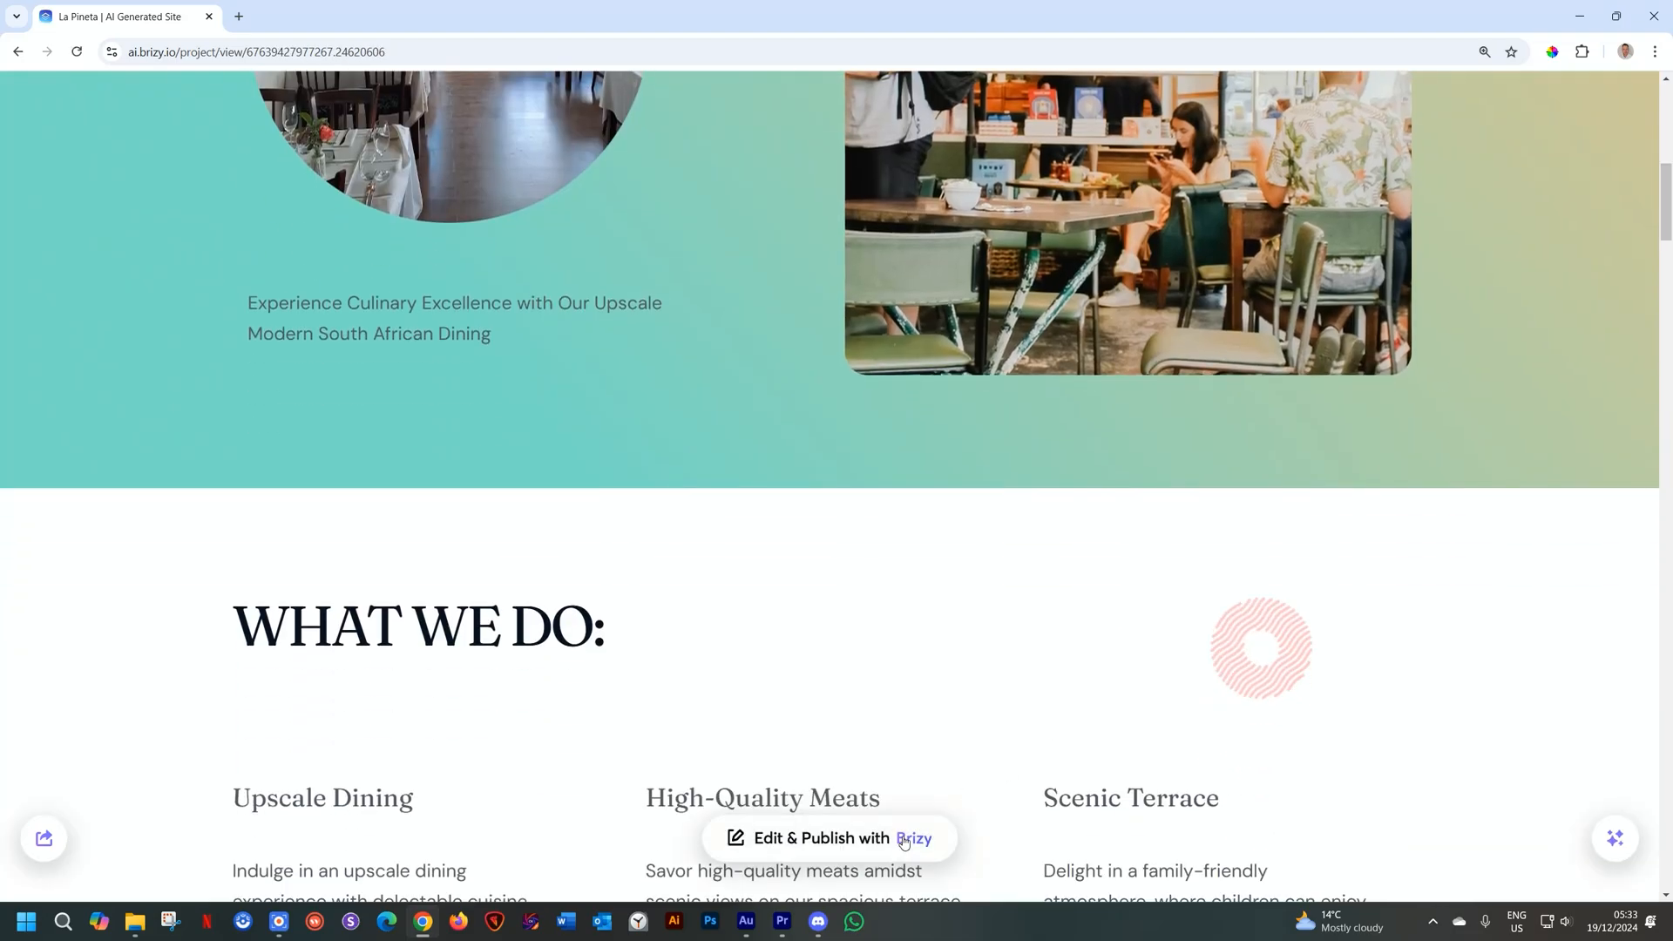
left_click(833, 839)
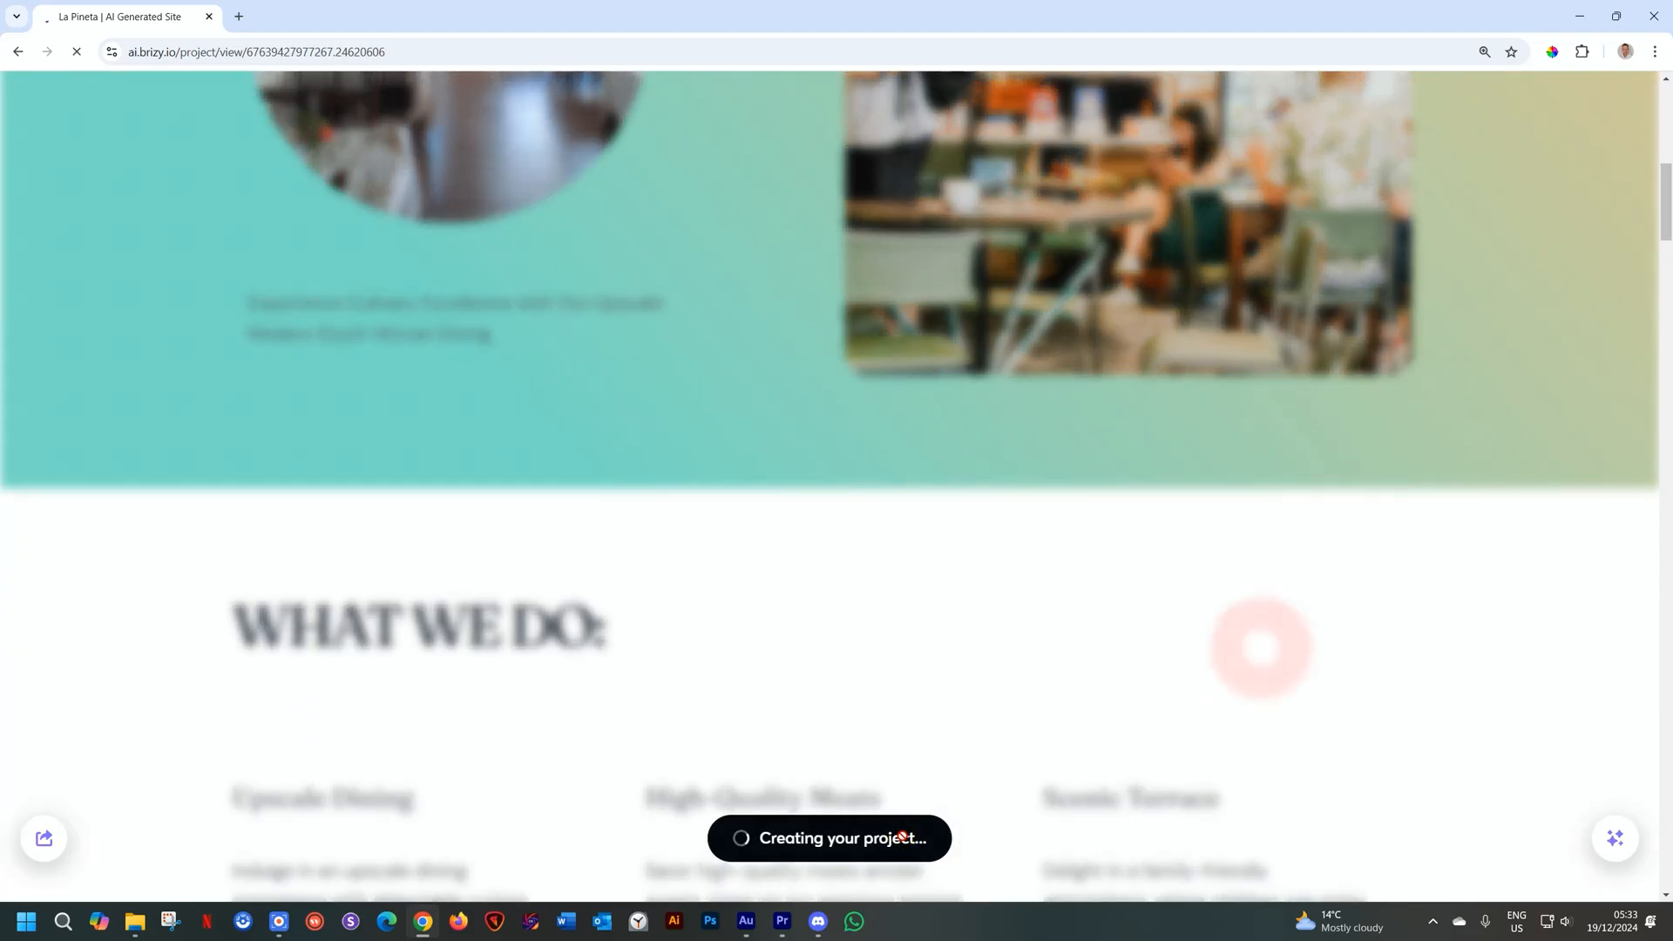